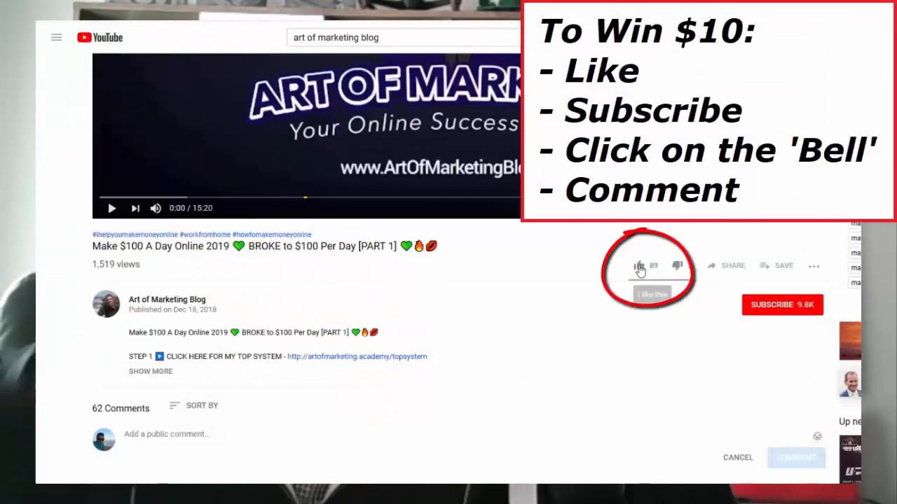
Step: Like the video, subscribe with notifications on, and start a comment with 'I love thi'
{"action": "left_click", "coordinate": [637, 266]}
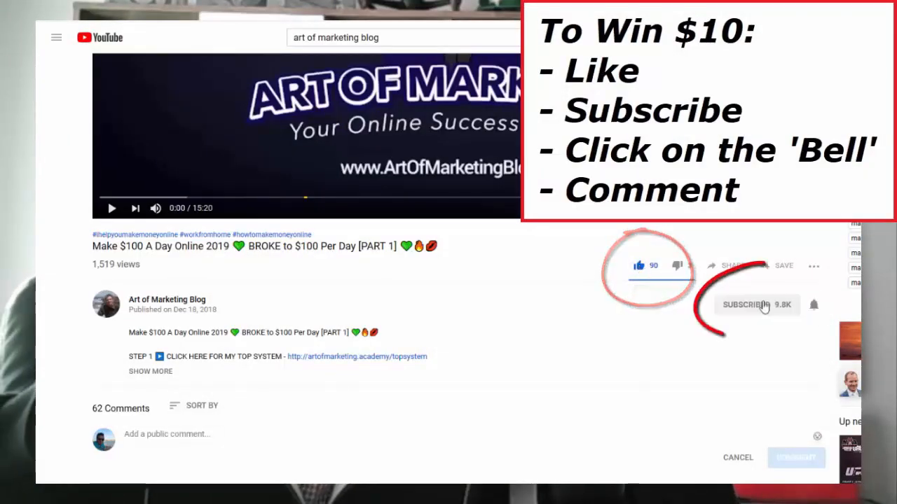
{"action": "left_click", "coordinate": [756, 306]}
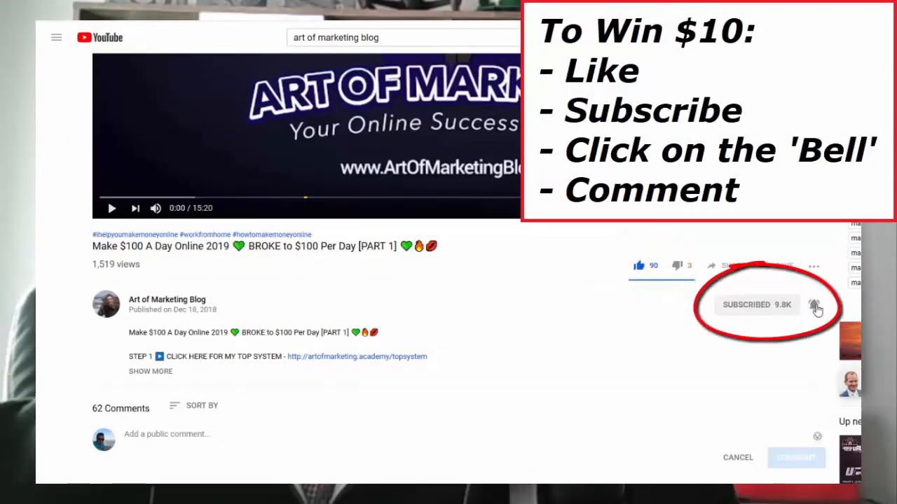
{"action": "left_click", "coordinate": [165, 435]}
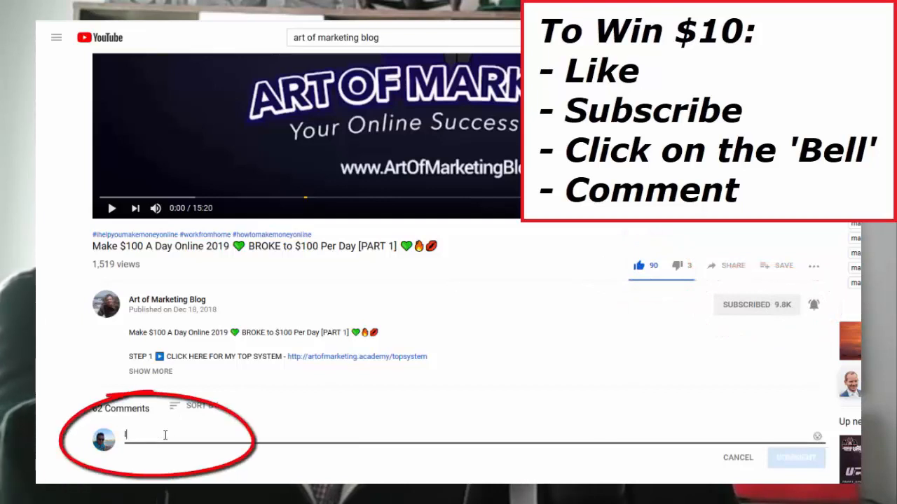
{"action": "type", "text": "I love thi"}
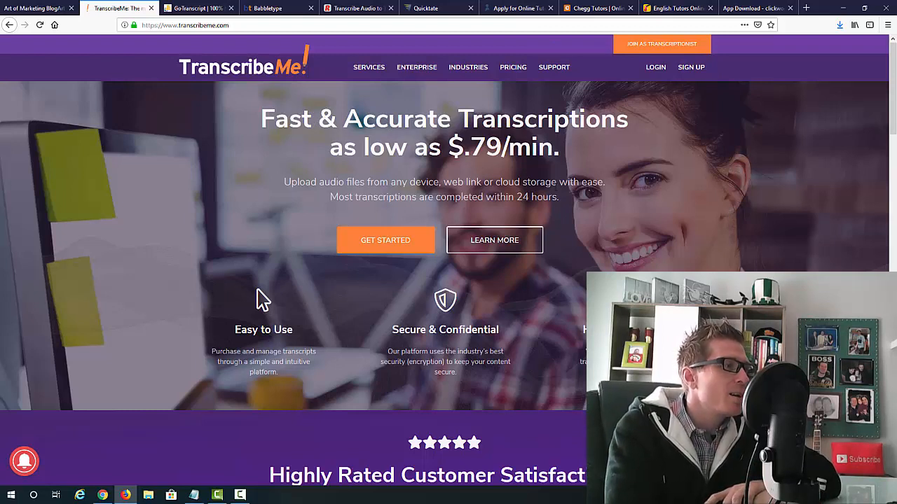
{"action": "mouse_move", "coordinate": [658, 48]}
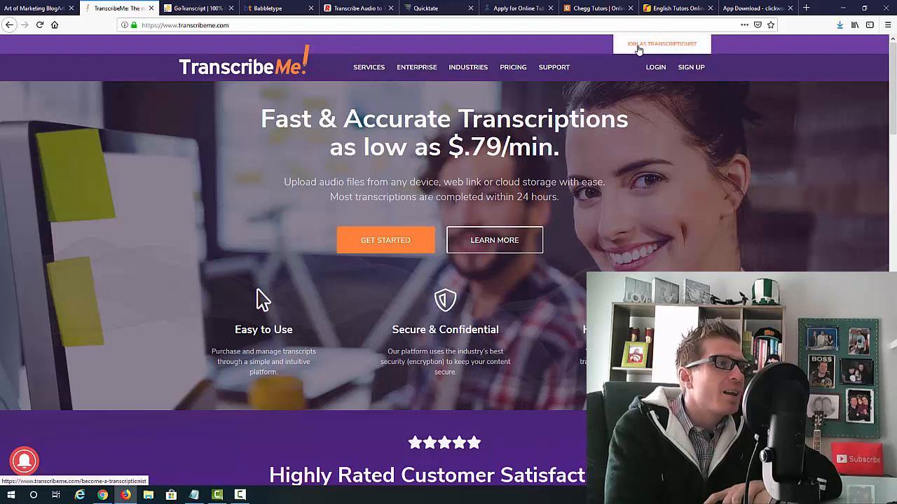
{"action": "mouse_move", "coordinate": [661, 48]}
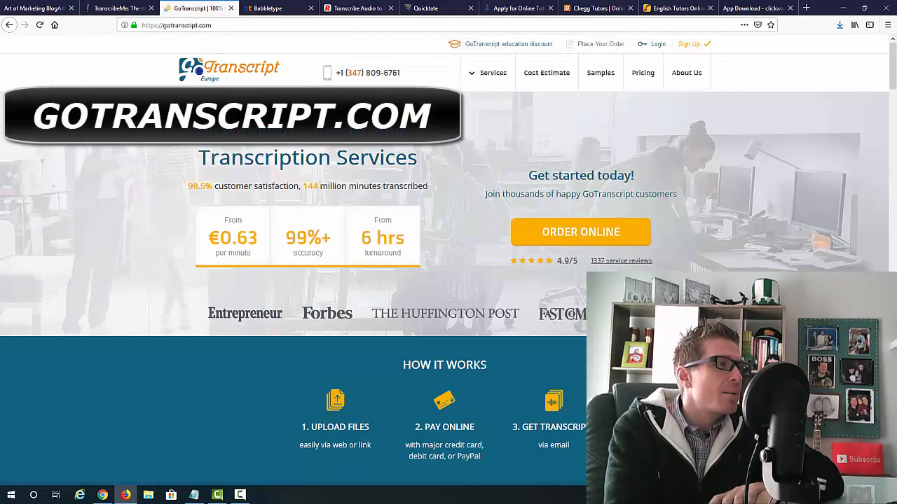
{"action": "mouse_move", "coordinate": [457, 155]}
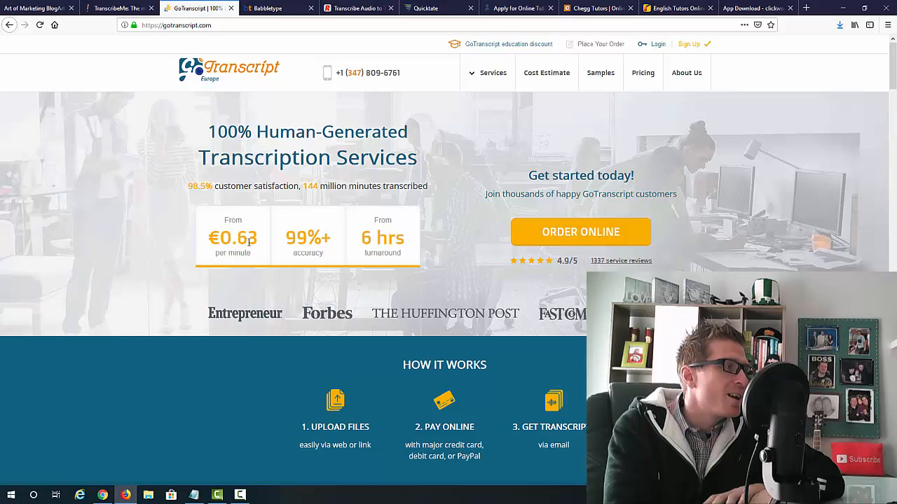
{"action": "mouse_move", "coordinate": [555, 169]}
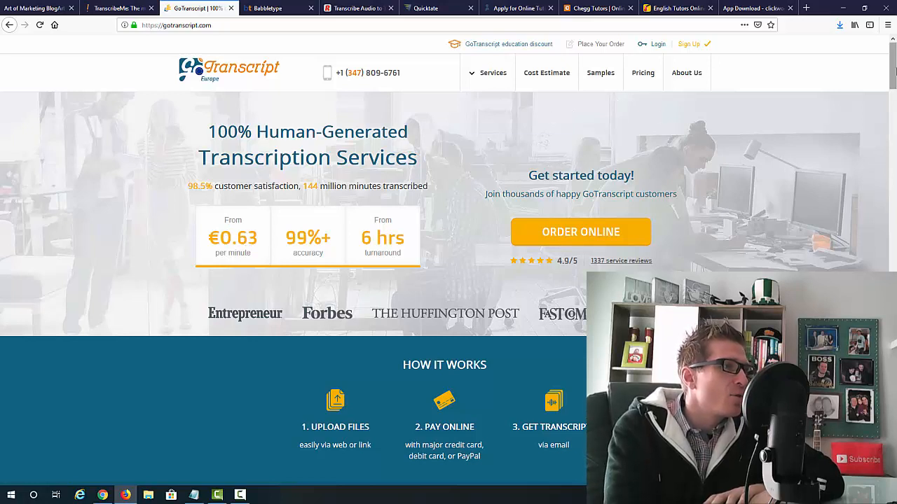
Step: Scroll the GoTranscript homepage down to the For Transcriptionists footer links and back up
{"action": "scroll", "scroll_direction": "down", "scroll_amount": 3}
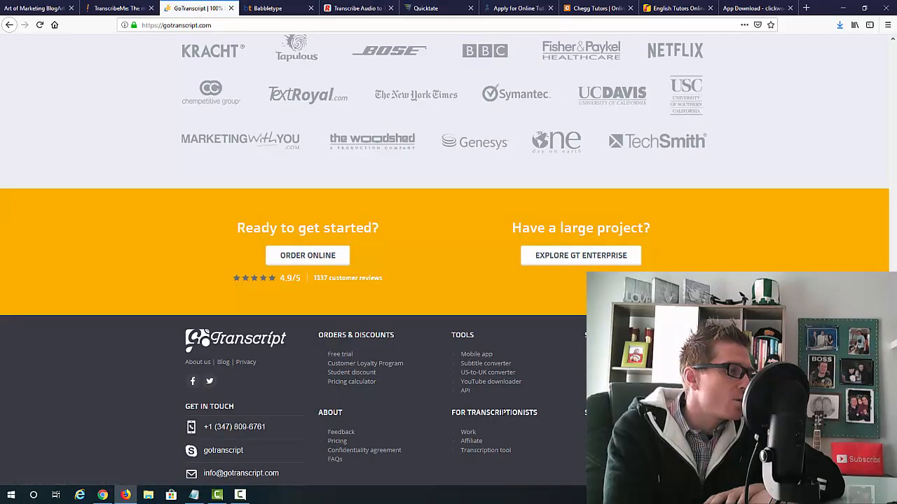
{"action": "mouse_move", "coordinate": [449, 419]}
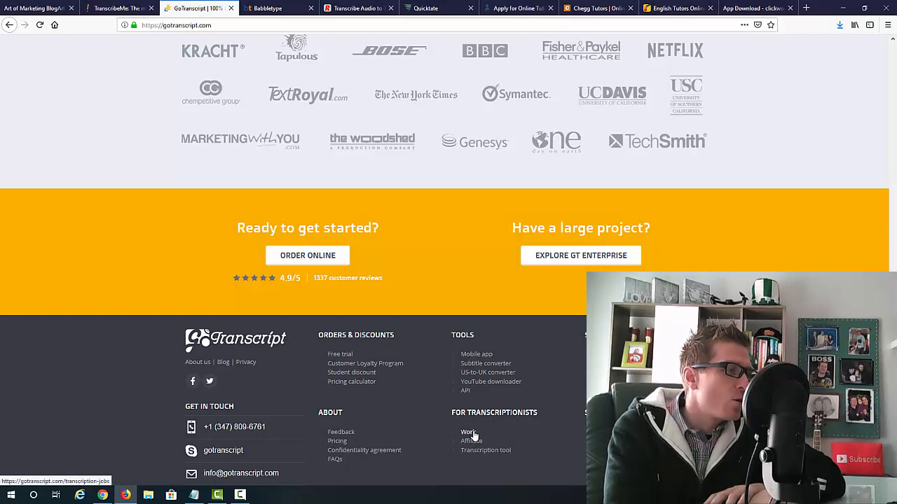
{"action": "scroll", "scroll_direction": "up", "scroll_amount": 3}
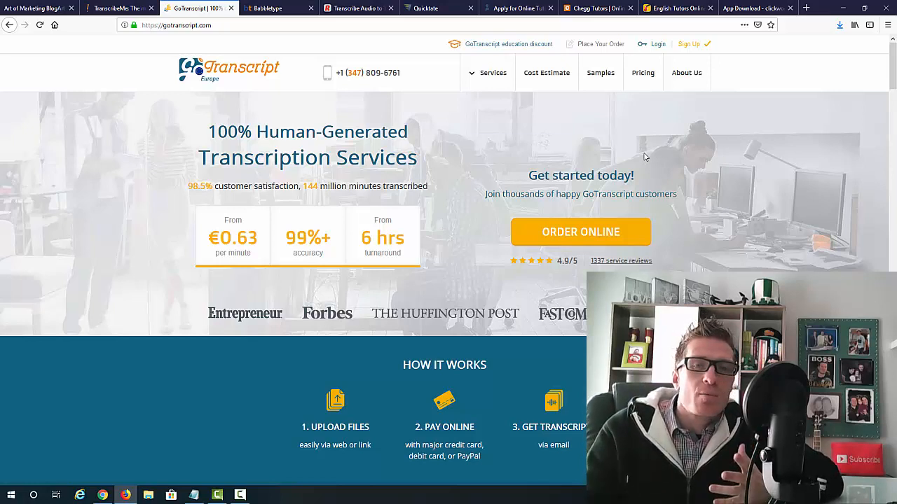
{"action": "mouse_move", "coordinate": [46, 203]}
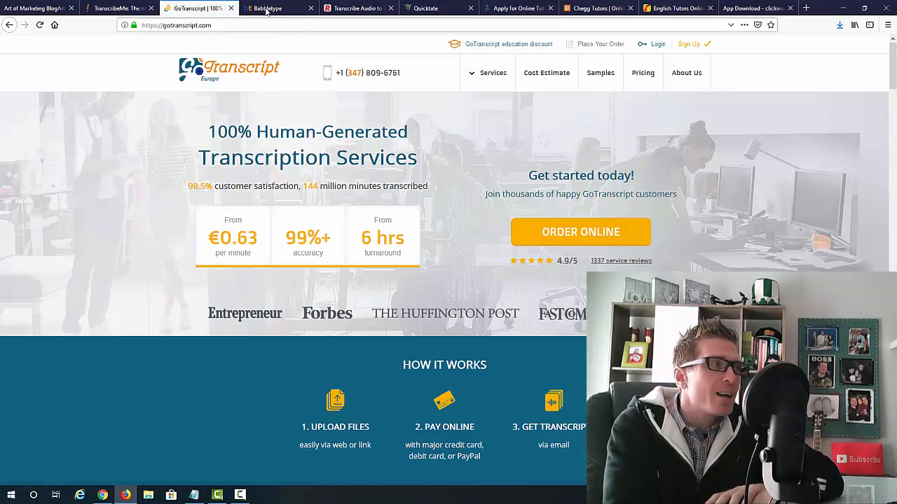
{"action": "mouse_move", "coordinate": [286, 8]}
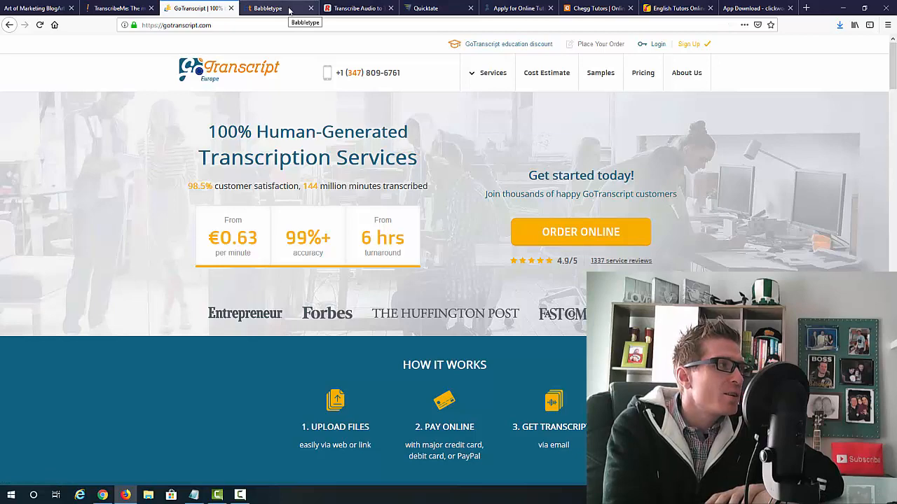
Step: Switch to the Babbletype transcription site and scroll down toward its footer
{"action": "left_click", "coordinate": [283, 8]}
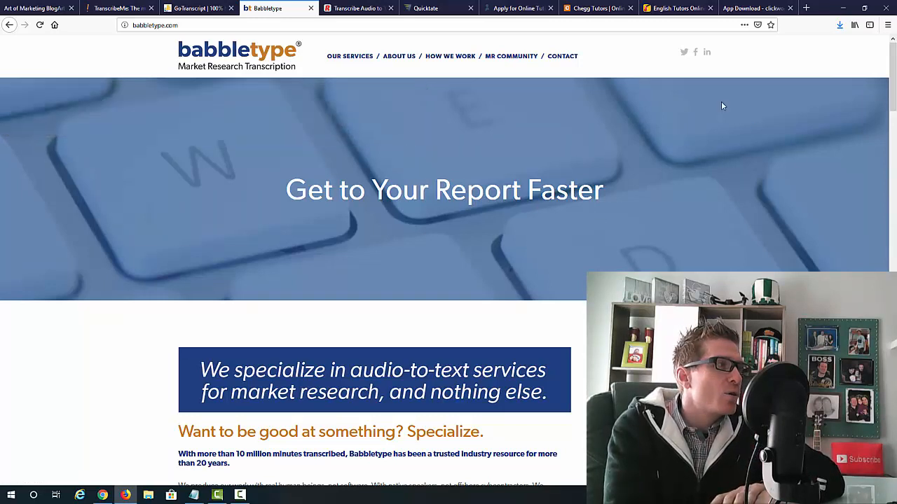
{"action": "scroll", "scroll_direction": "down", "scroll_amount": 3}
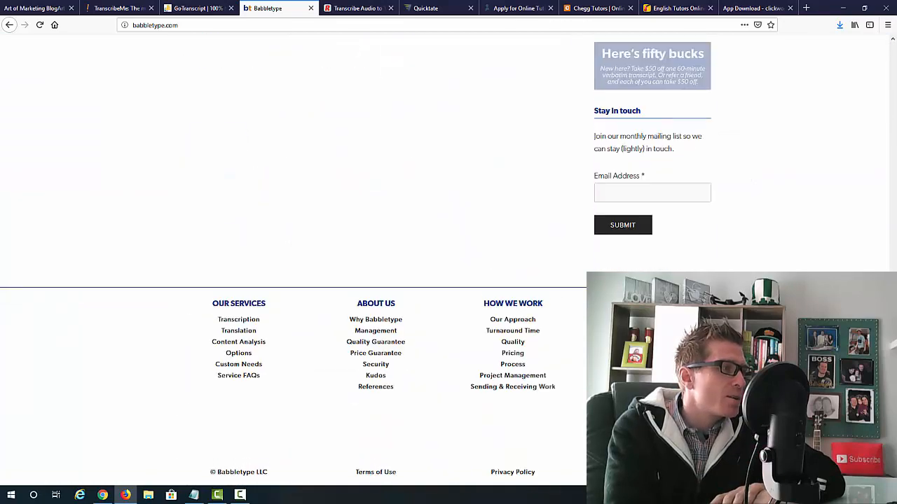
{"action": "scroll", "scroll_direction": "down", "scroll_amount": 3}
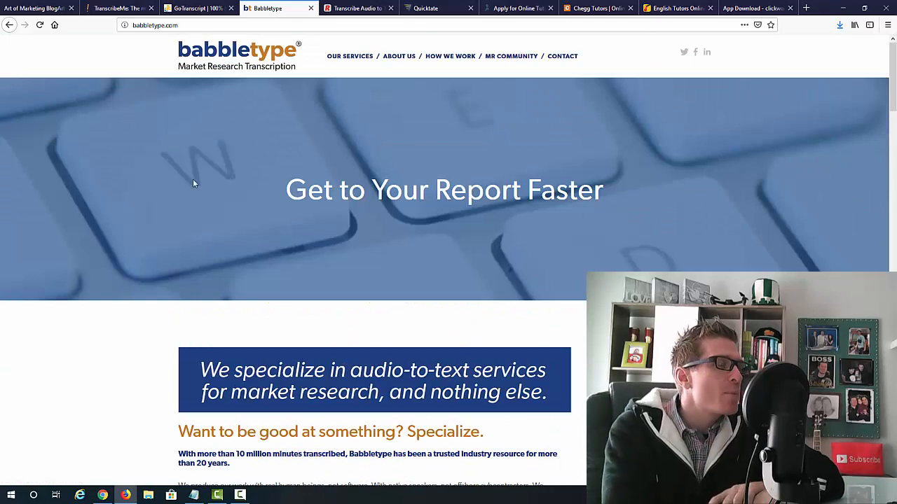
Step: Switch to the Rev homepage showing transcription, captions and foreign subtitles services
{"action": "left_click", "coordinate": [358, 8]}
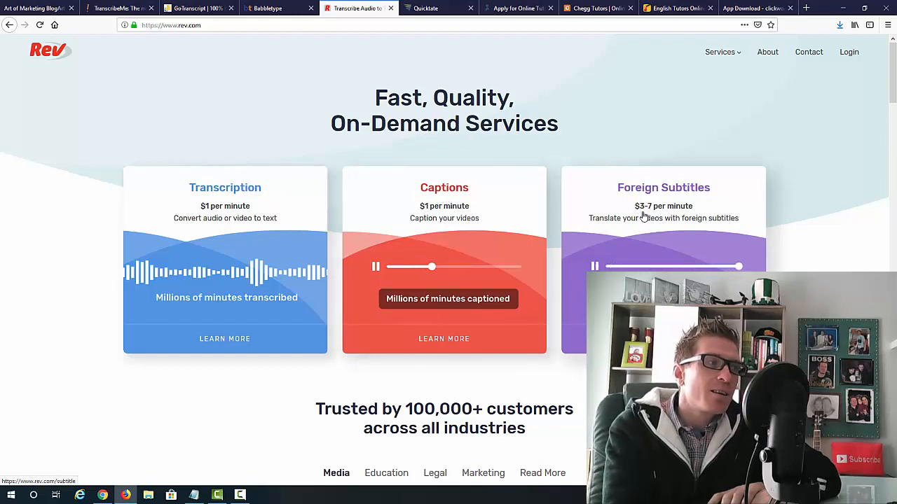
{"action": "mouse_move", "coordinate": [816, 190]}
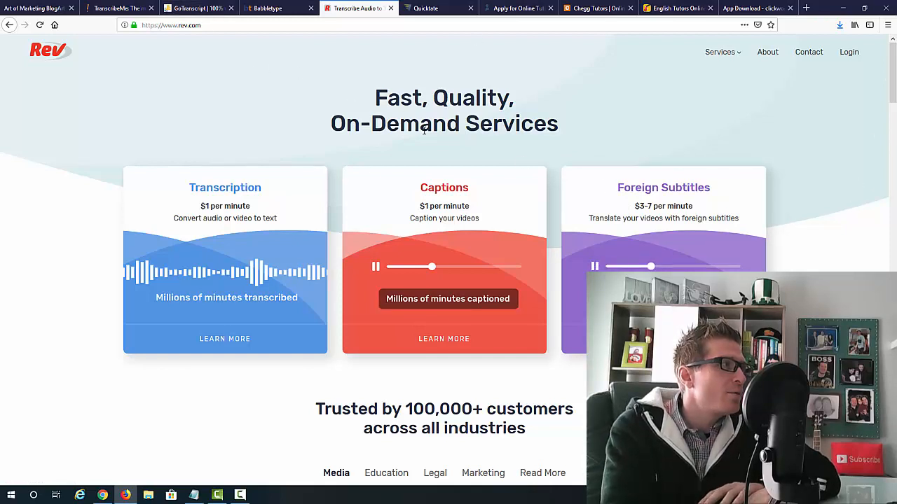
{"action": "mouse_move", "coordinate": [776, 185]}
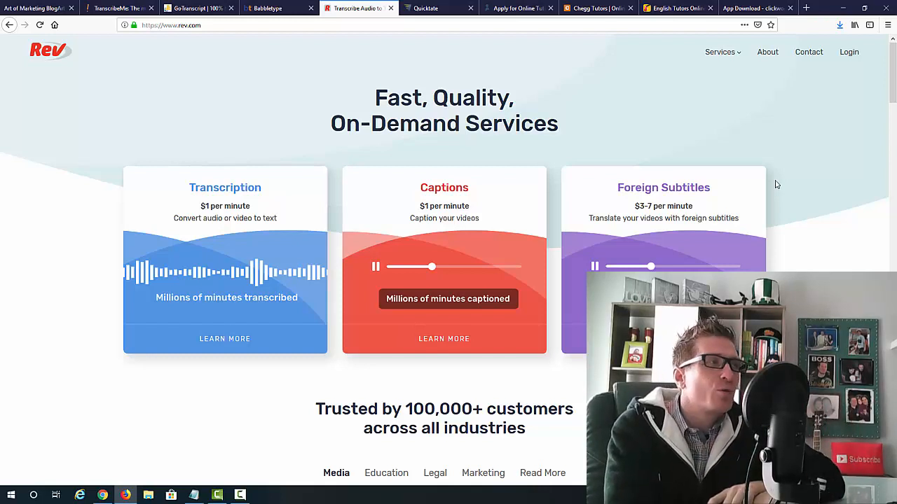
Step: On Quicktate, view the Call Auditing and Developer API descriptions, then return to Call Auditing
{"action": "left_click", "coordinate": [438, 9]}
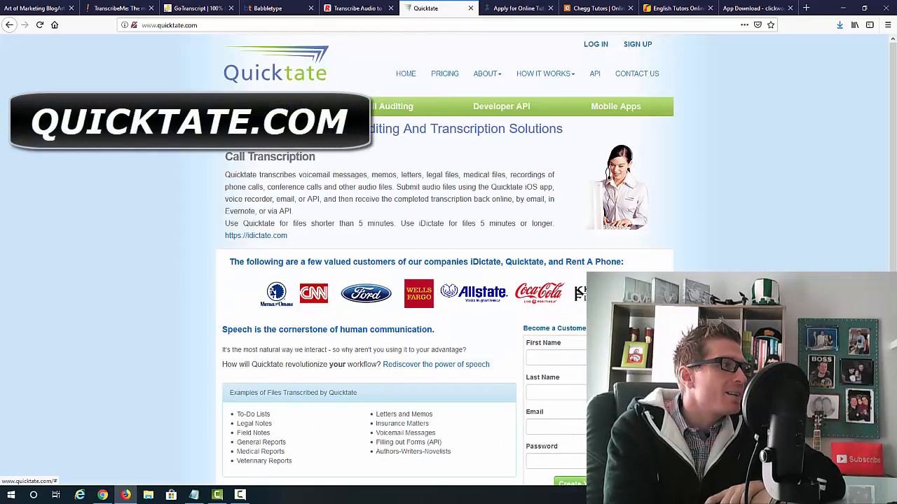
{"action": "mouse_move", "coordinate": [139, 207]}
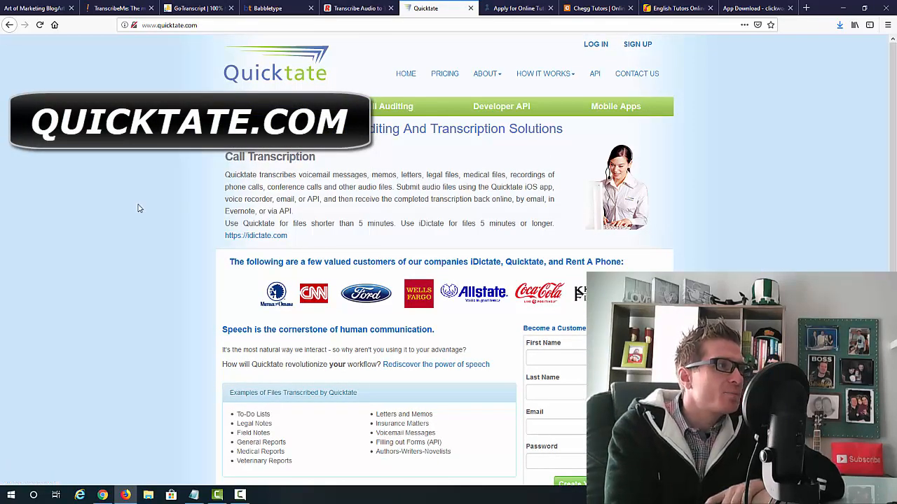
{"action": "mouse_move", "coordinate": [182, 258]}
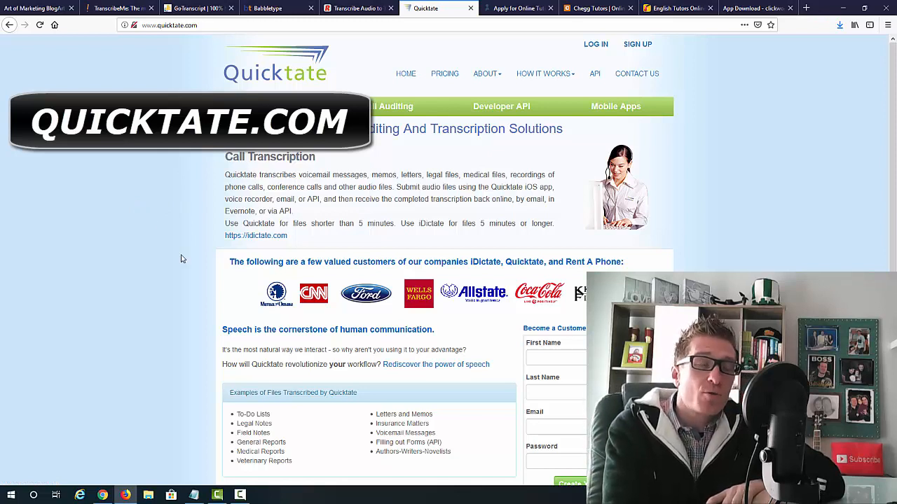
{"action": "left_click", "coordinate": [387, 106]}
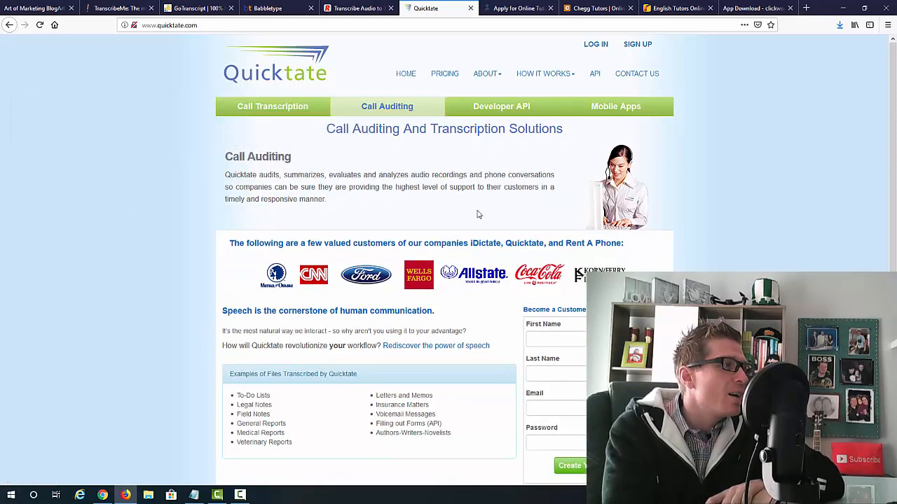
{"action": "left_click", "coordinate": [502, 107]}
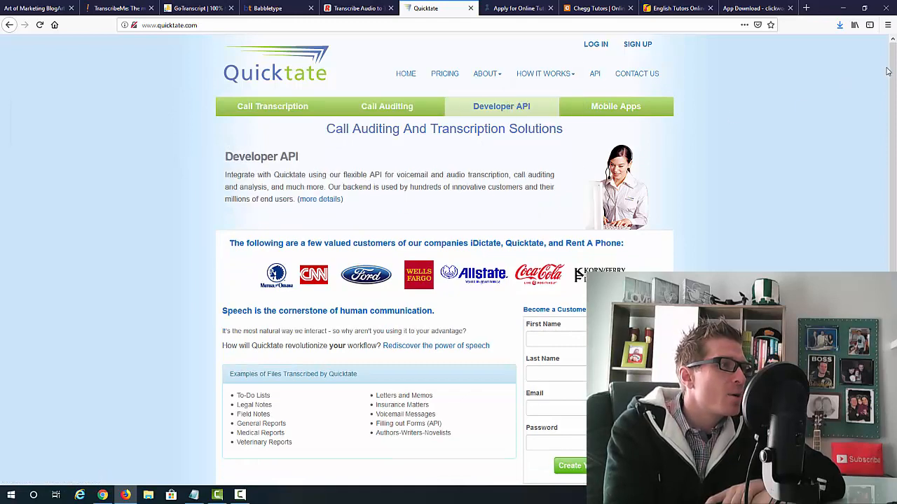
{"action": "scroll", "scroll_direction": "down", "scroll_amount": 3}
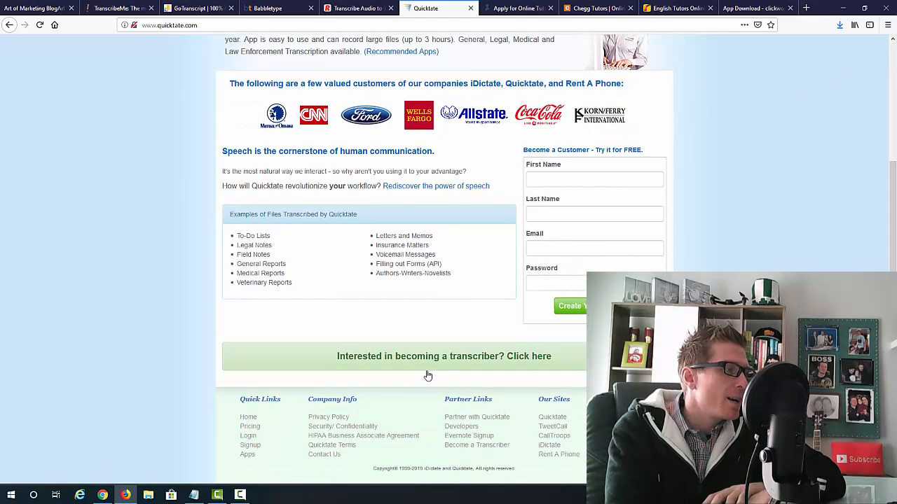
{"action": "mouse_move", "coordinate": [485, 448]}
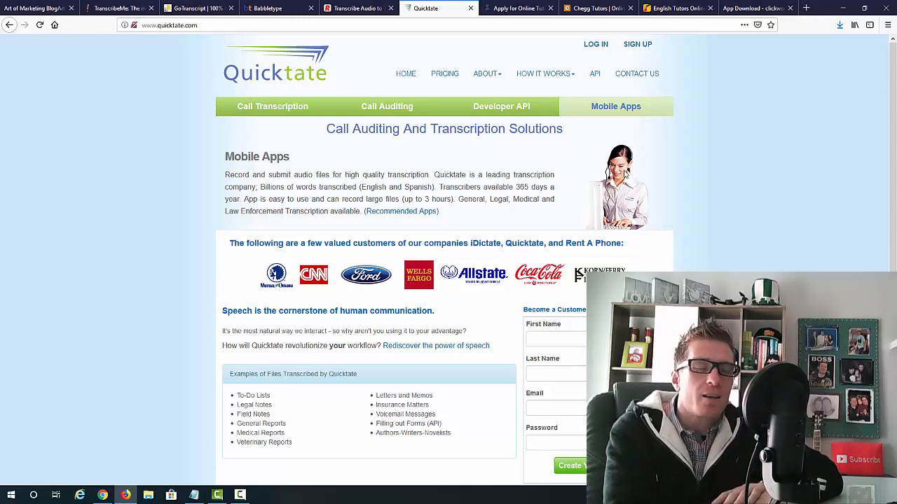
{"action": "left_click", "coordinate": [387, 107]}
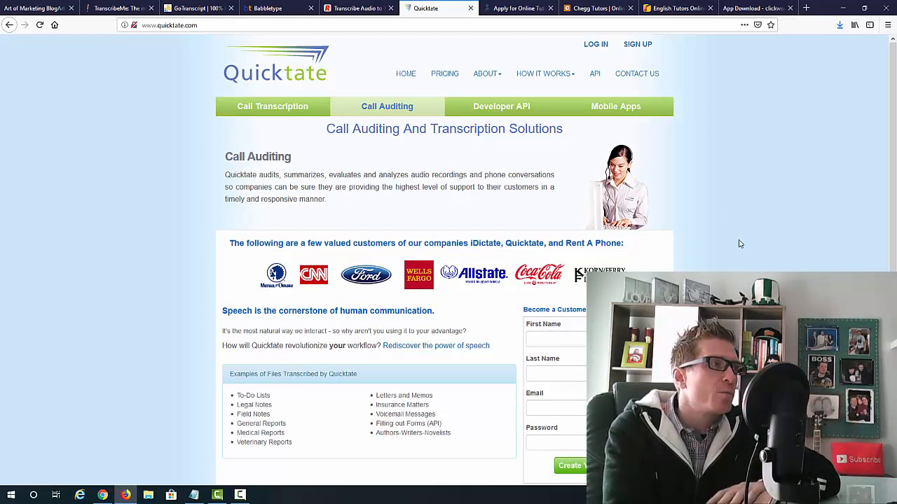
{"action": "mouse_move", "coordinate": [370, 152]}
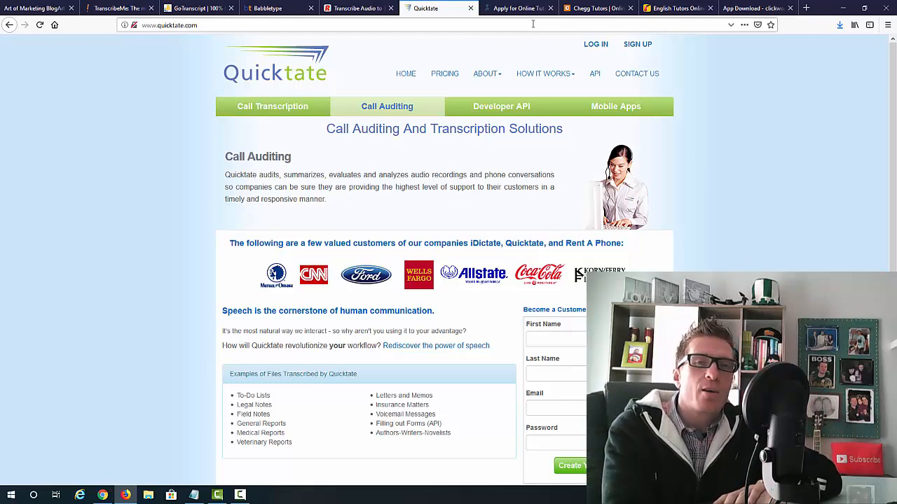
Step: Browse the TutorMe online tutor application page to its footer, then move on to Chegg Tutors
{"action": "left_click", "coordinate": [513, 8]}
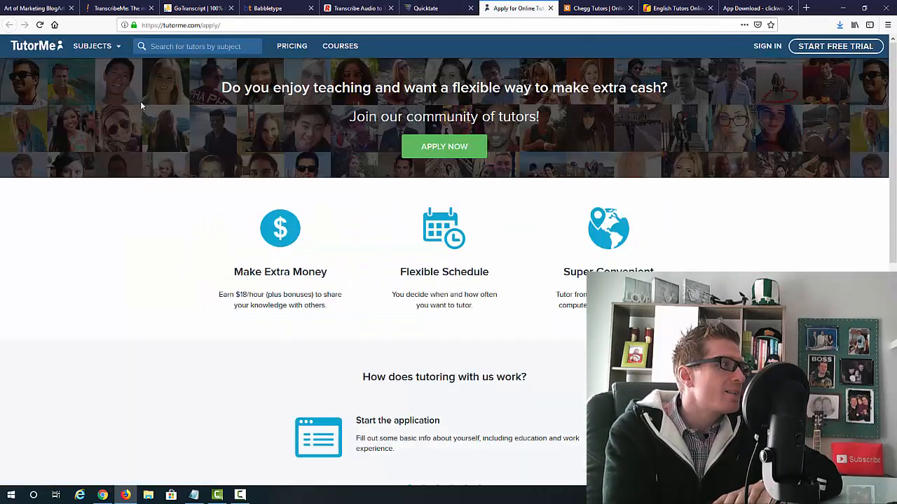
{"action": "mouse_move", "coordinate": [118, 150]}
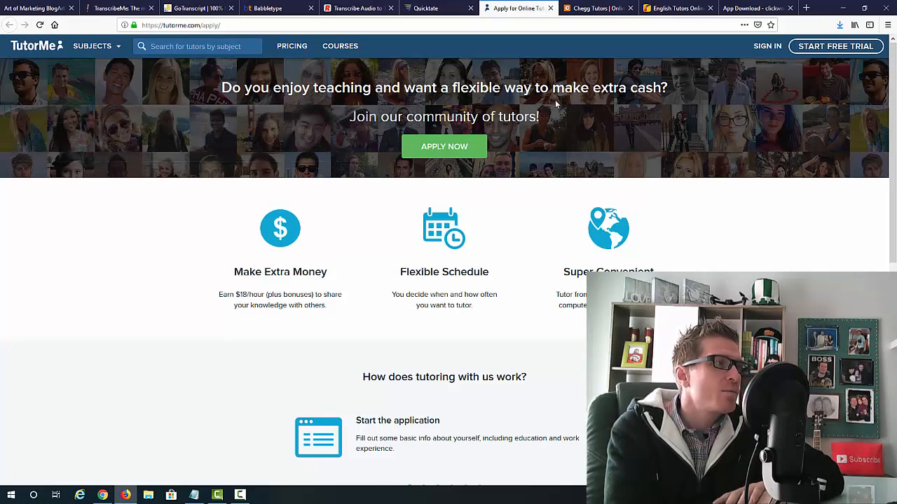
{"action": "mouse_move", "coordinate": [594, 161]}
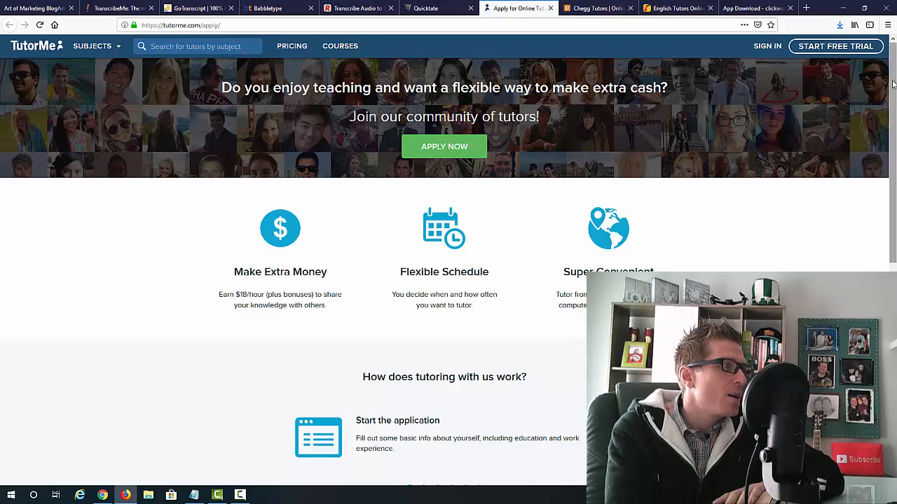
{"action": "scroll", "scroll_direction": "down", "scroll_amount": 3}
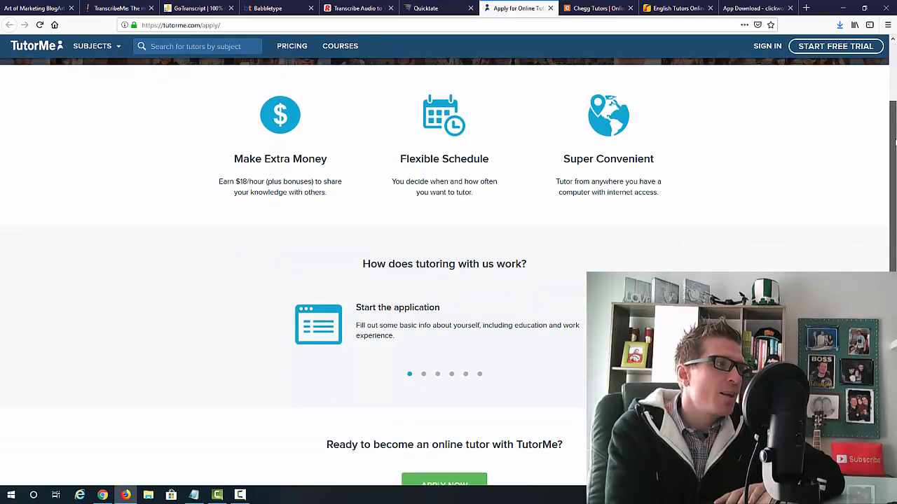
{"action": "scroll", "scroll_direction": "down", "scroll_amount": 3}
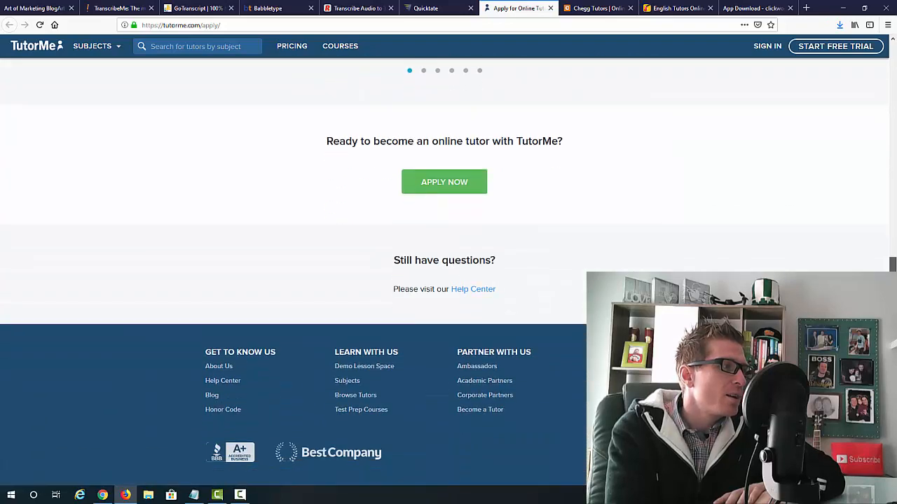
{"action": "scroll", "scroll_direction": "up", "scroll_amount": 3}
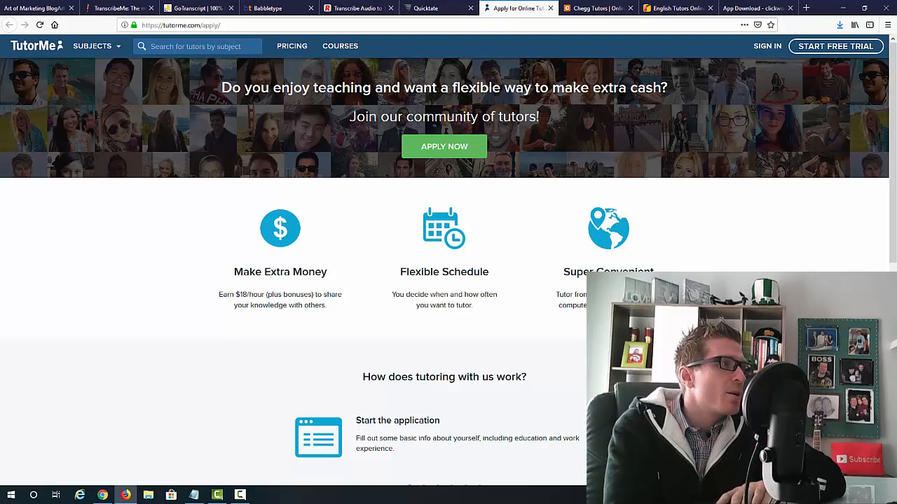
{"action": "mouse_move", "coordinate": [244, 39]}
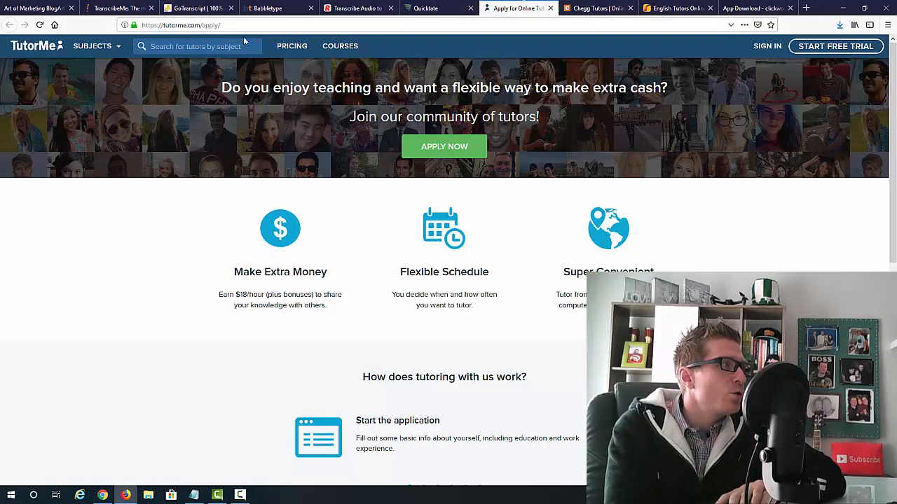
{"action": "left_click", "coordinate": [594, 8]}
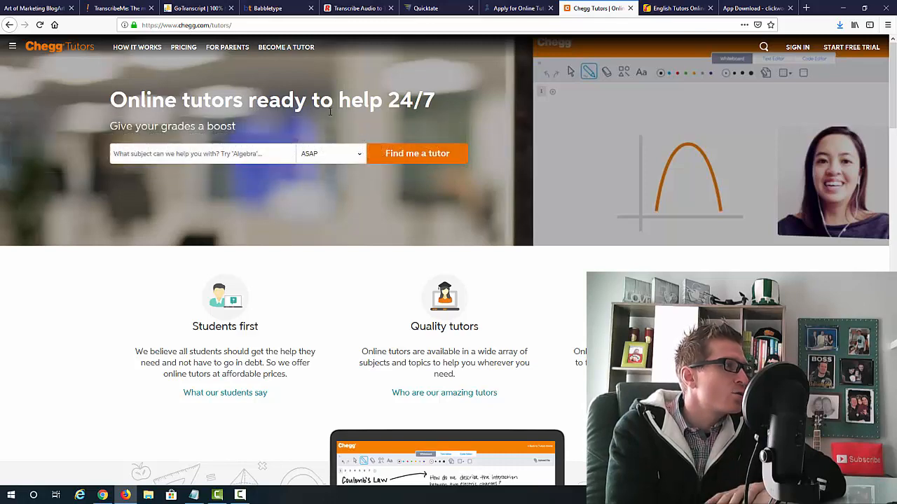
{"action": "mouse_move", "coordinate": [461, 216]}
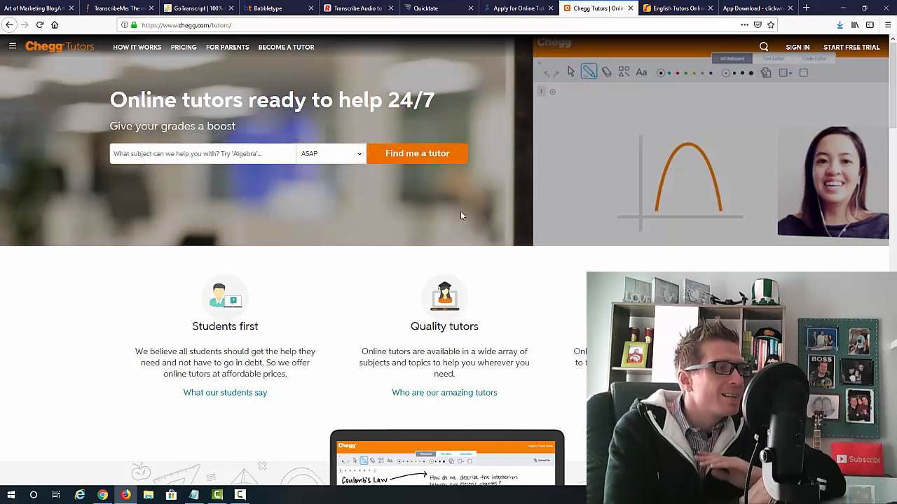
{"action": "mouse_move", "coordinate": [350, 272]}
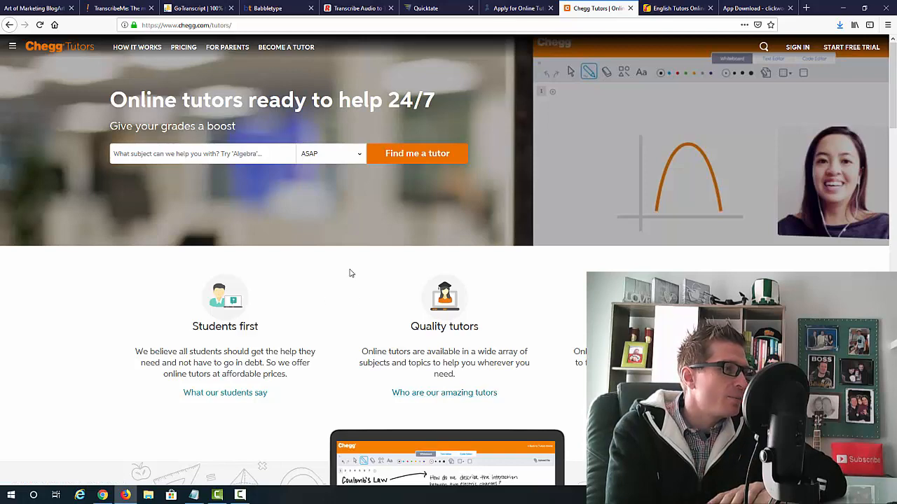
Step: Scroll Chegg Tutors down to its 'How Chegg Tutors works' section and bring the page back up
{"action": "scroll", "scroll_direction": "down", "scroll_amount": 3}
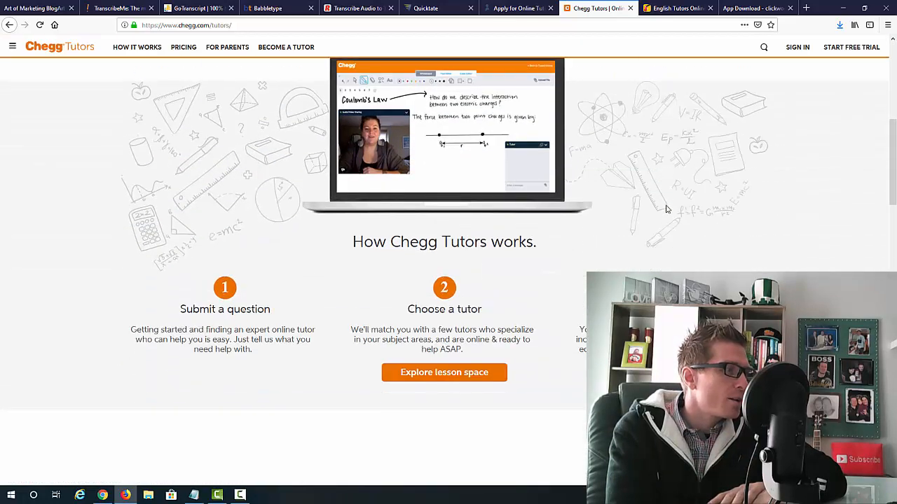
{"action": "scroll", "scroll_direction": "down", "scroll_amount": 3}
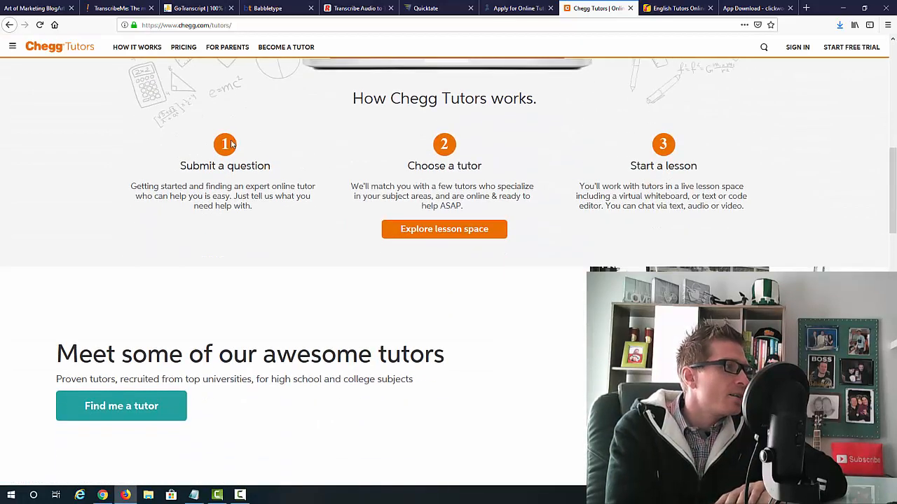
{"action": "mouse_move", "coordinate": [210, 165]}
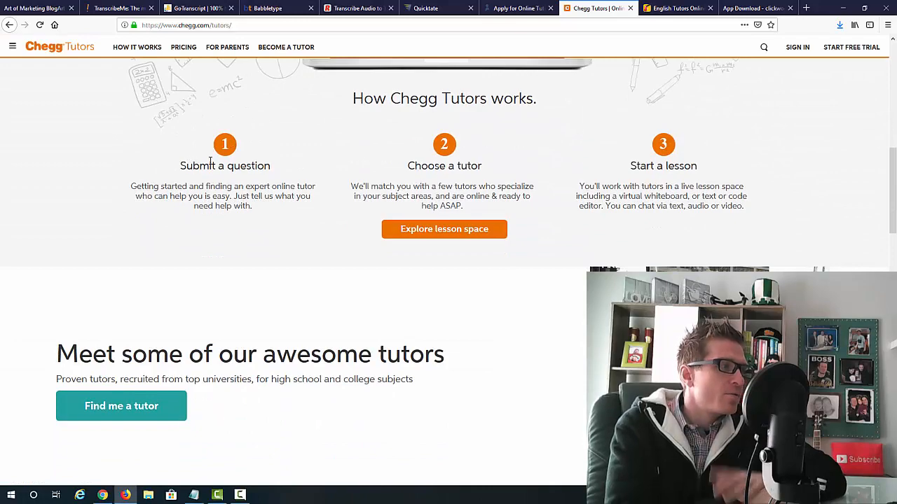
{"action": "mouse_move", "coordinate": [653, 142]}
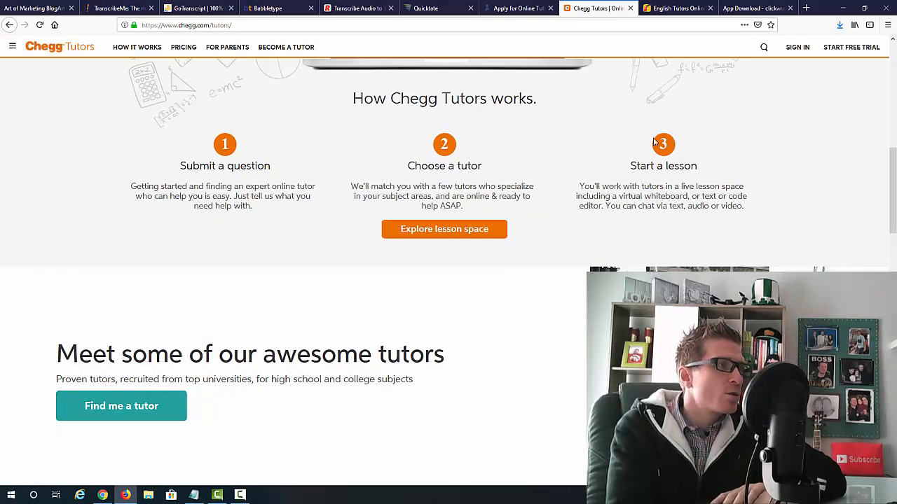
{"action": "scroll", "scroll_direction": "down", "scroll_amount": 3}
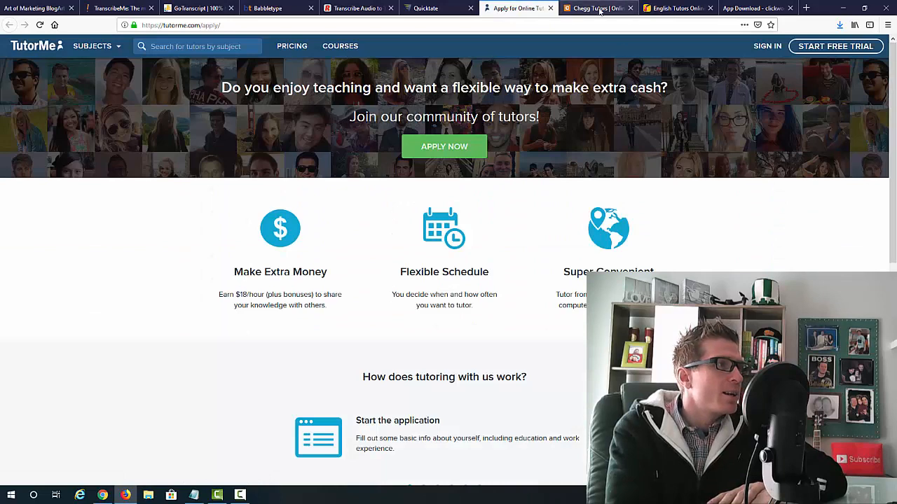
{"action": "left_click", "coordinate": [674, 9]}
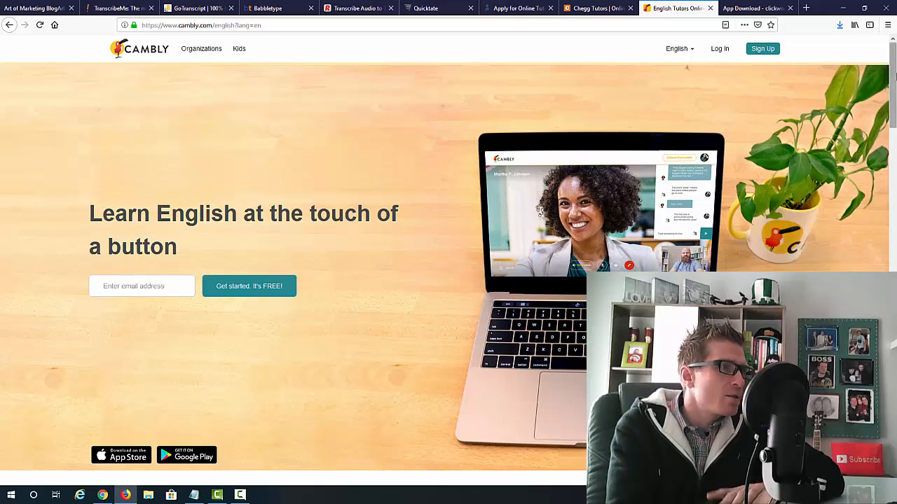
Step: Scroll Cambly's homepage through its native-speaker tutor profiles
{"action": "scroll", "scroll_direction": "down", "scroll_amount": 3}
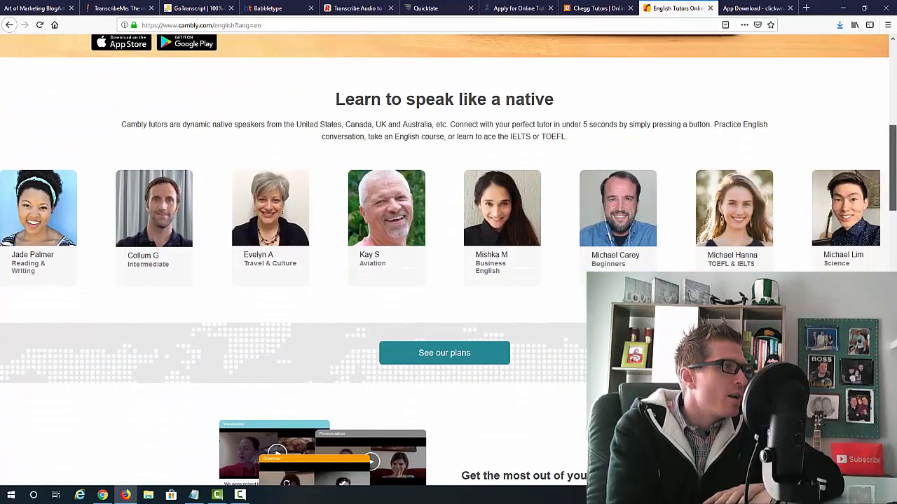
{"action": "scroll", "scroll_direction": "down", "scroll_amount": 3}
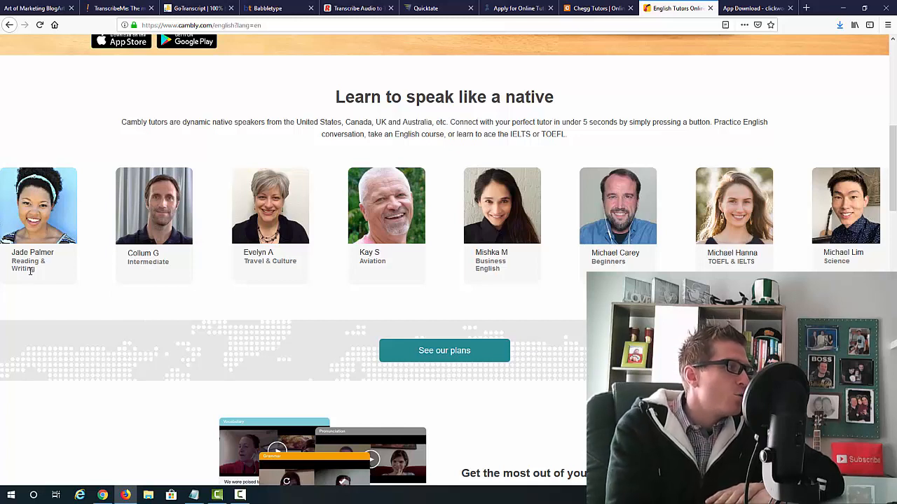
{"action": "mouse_move", "coordinate": [272, 274]}
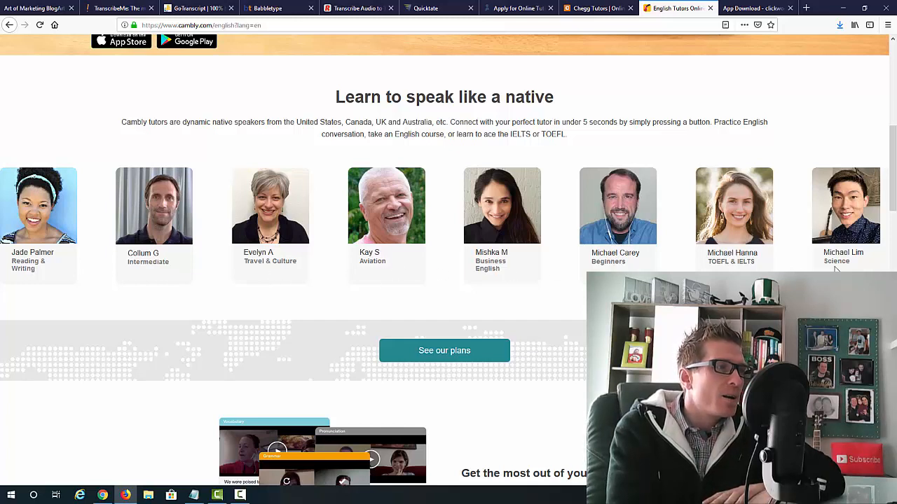
{"action": "scroll", "scroll_direction": "down", "scroll_amount": 3}
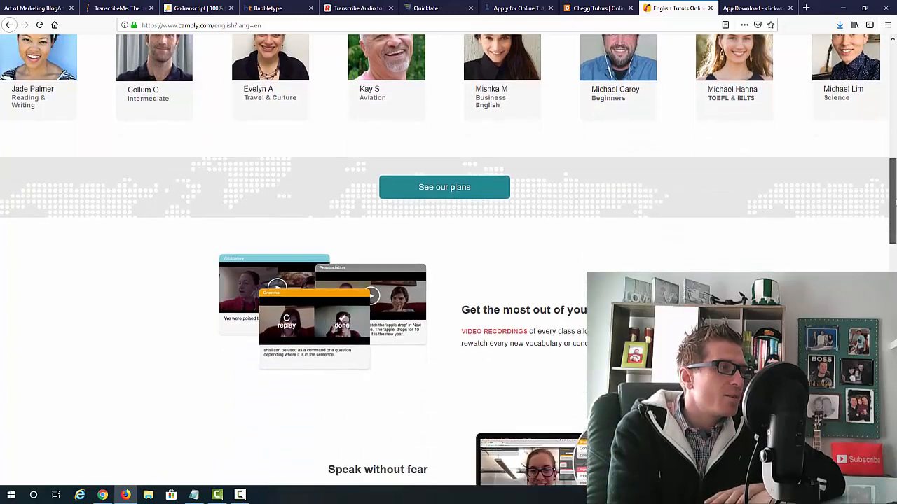
{"action": "scroll", "scroll_direction": "up", "scroll_amount": 3}
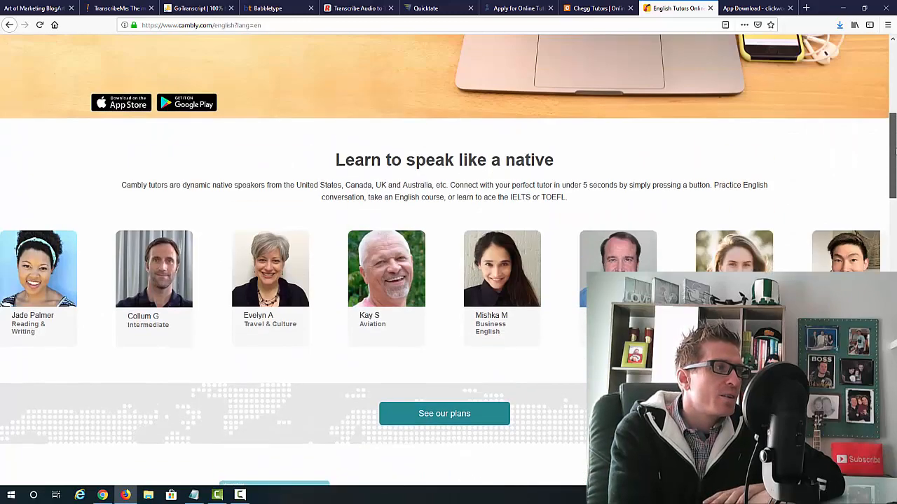
{"action": "scroll", "scroll_direction": "down", "scroll_amount": 3}
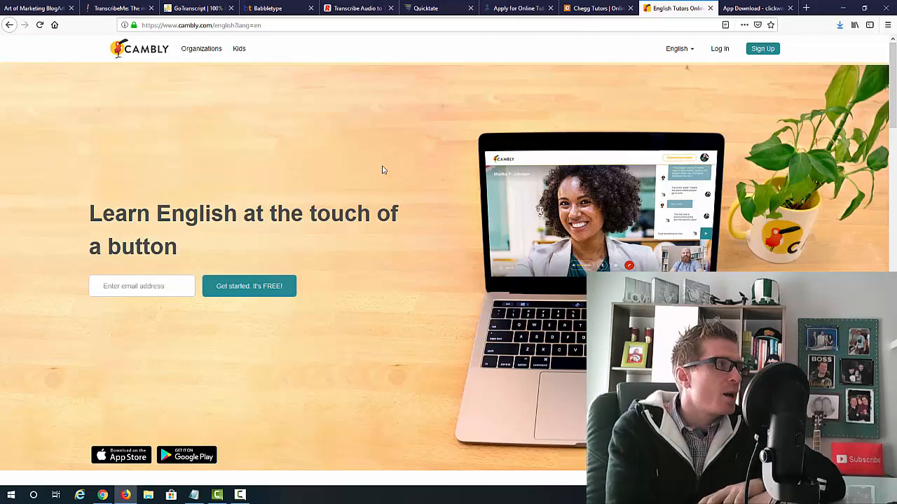
{"action": "mouse_move", "coordinate": [251, 181]}
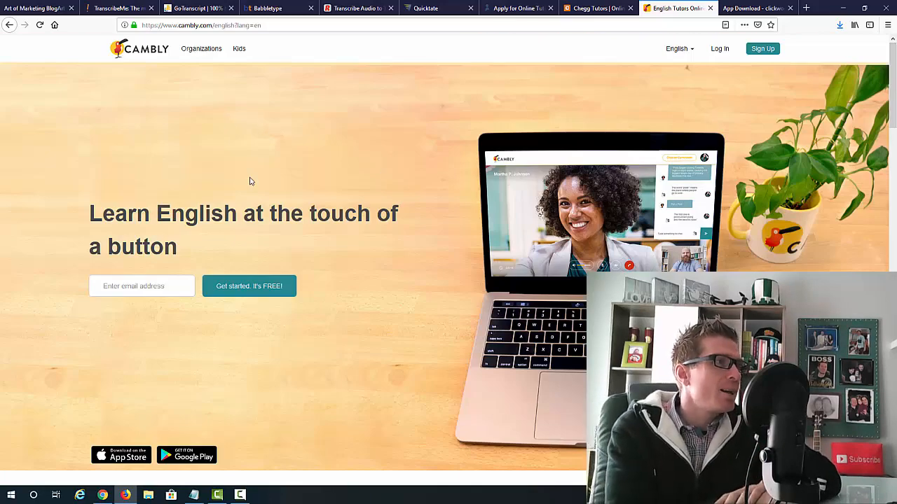
{"action": "mouse_move", "coordinate": [334, 180]}
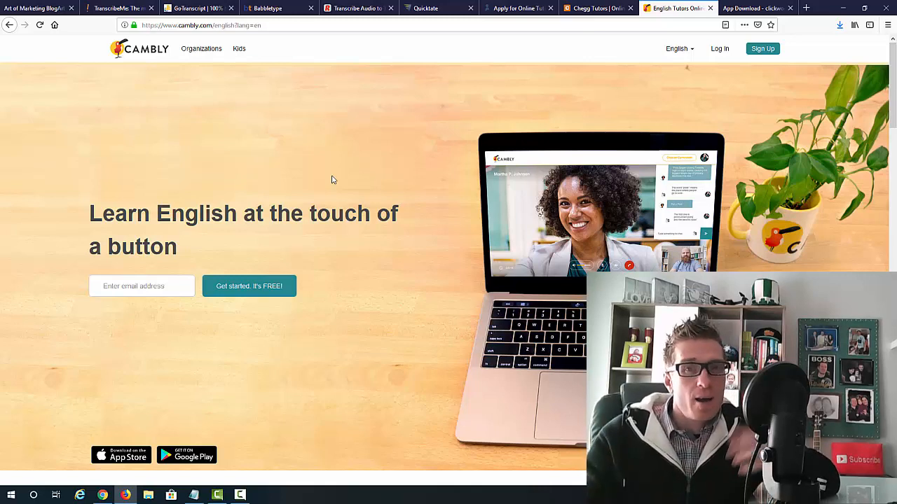
{"action": "mouse_move", "coordinate": [746, 101]}
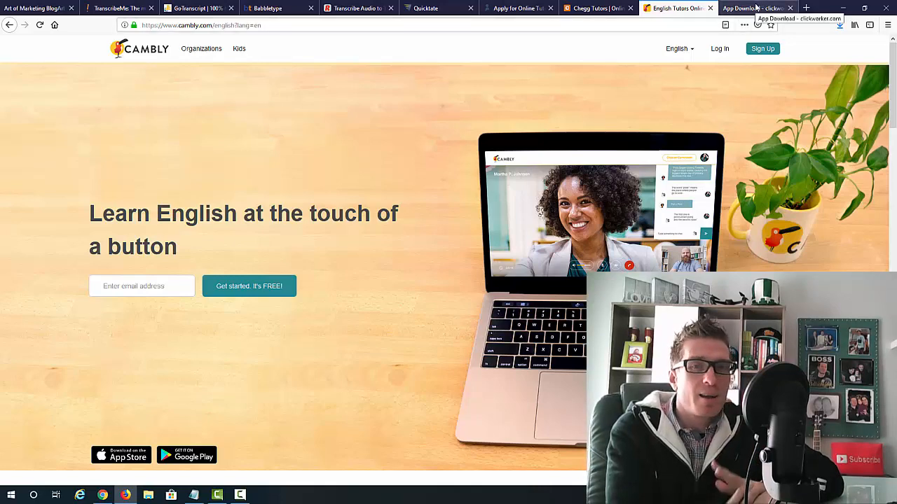
Step: Switch to the Clickworker app download page and scroll through it
{"action": "left_click", "coordinate": [749, 9]}
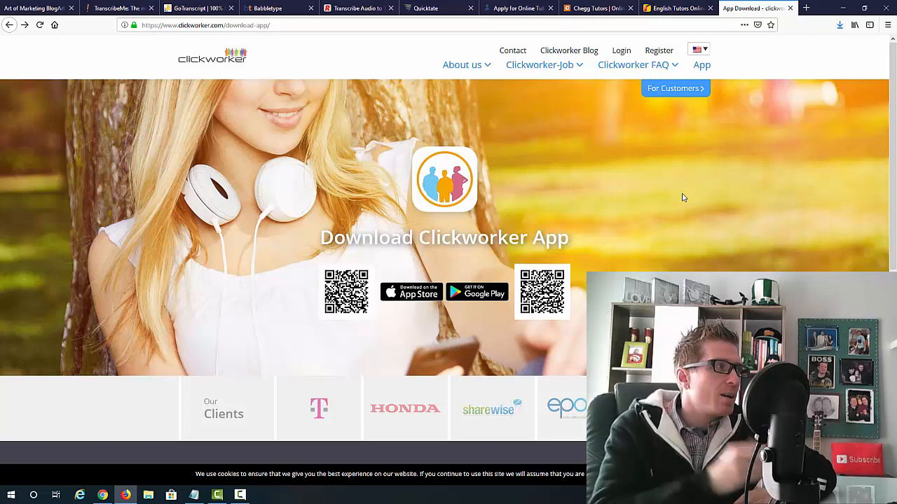
{"action": "mouse_move", "coordinate": [630, 190]}
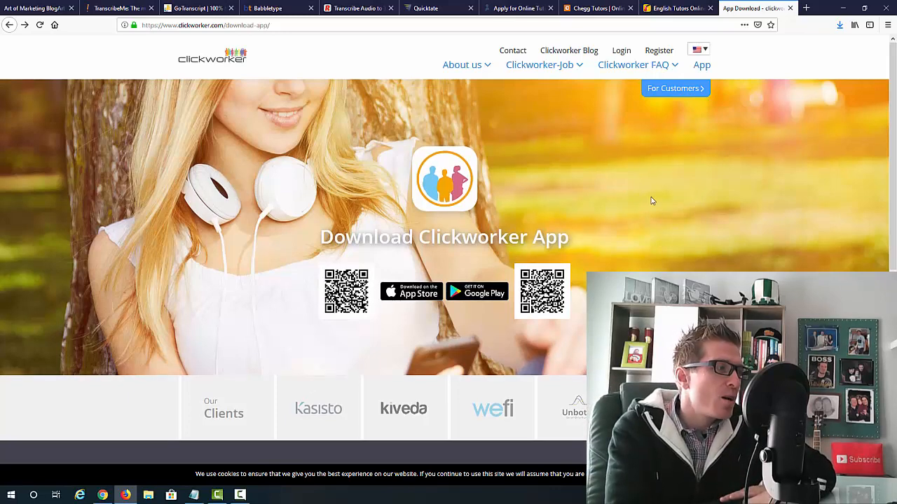
{"action": "scroll", "scroll_direction": "down", "scroll_amount": 3}
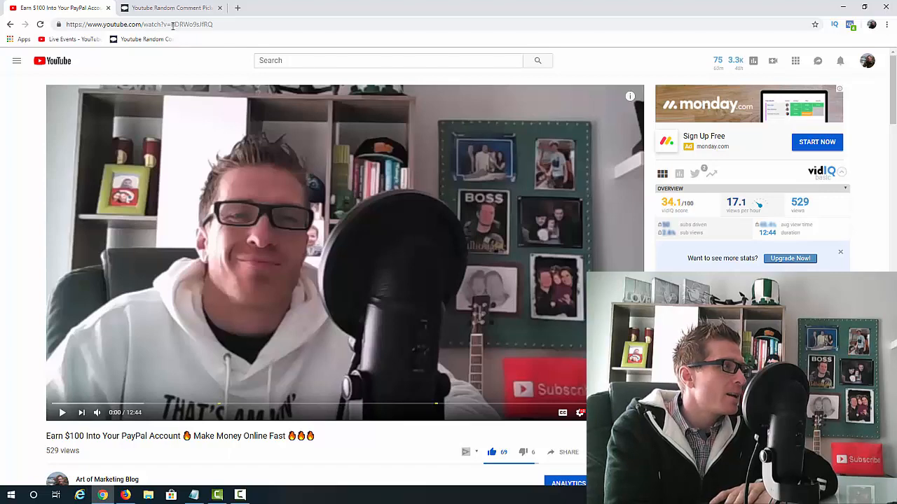
Step: Select the 'Earn $100 Into Your PayPal Account' video URL in the address bar for copying
{"action": "left_click", "coordinate": [168, 25]}
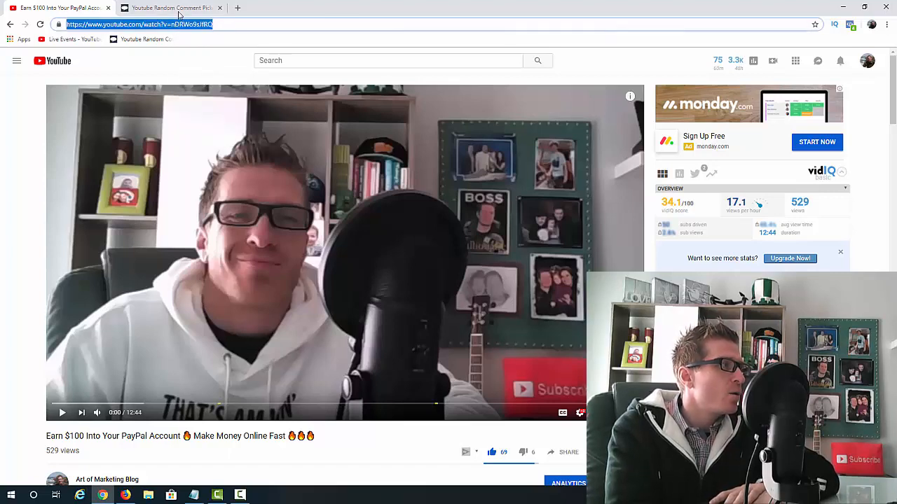
Step: Load comments for video nDRWoesjfRQ in the Random Comment Picker and draw a winner
{"action": "left_click", "coordinate": [171, 7]}
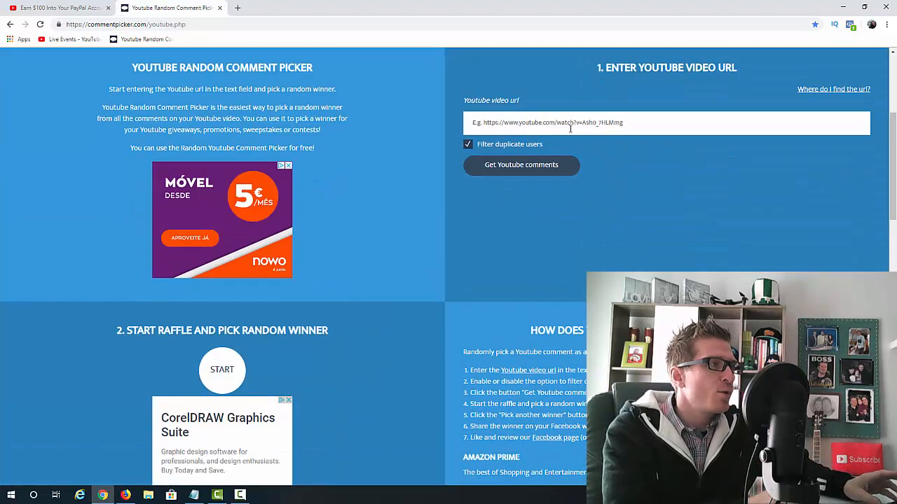
{"action": "type", "text": "https://www.youtube.com/watch?v=nDRWoesjfRQ"}
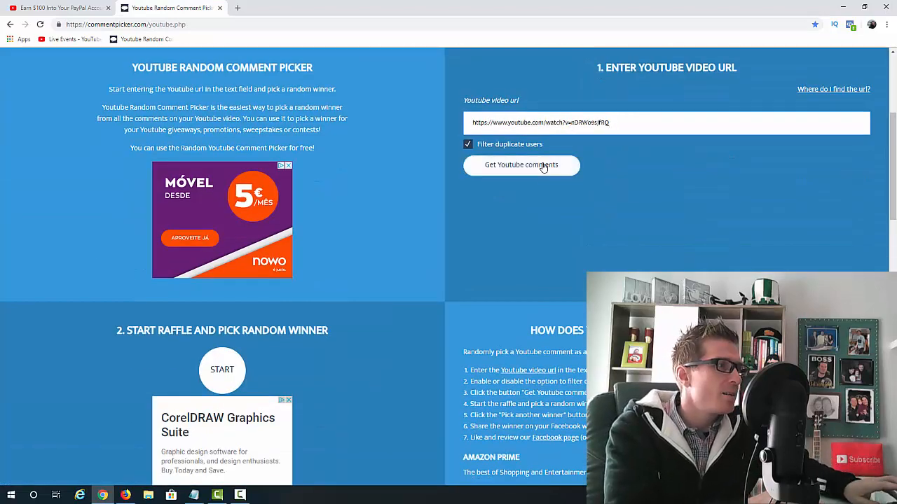
{"action": "left_click", "coordinate": [521, 165]}
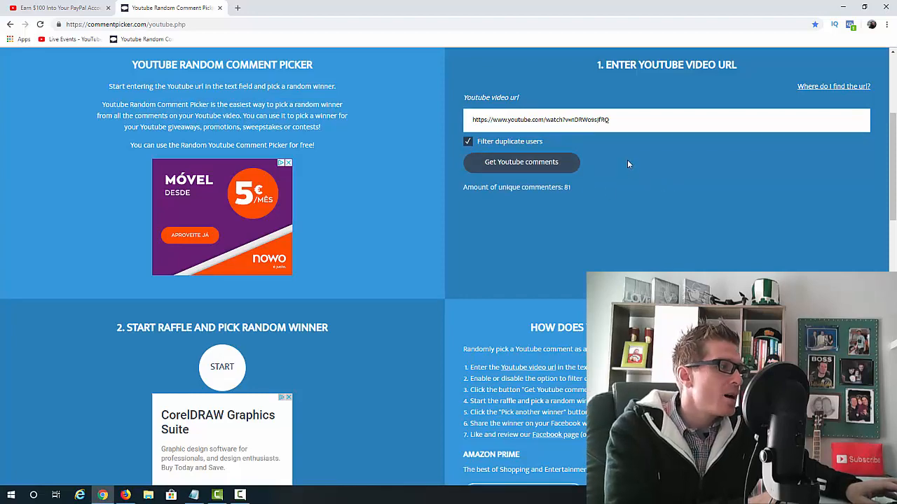
{"action": "scroll", "scroll_direction": "down", "scroll_amount": 3}
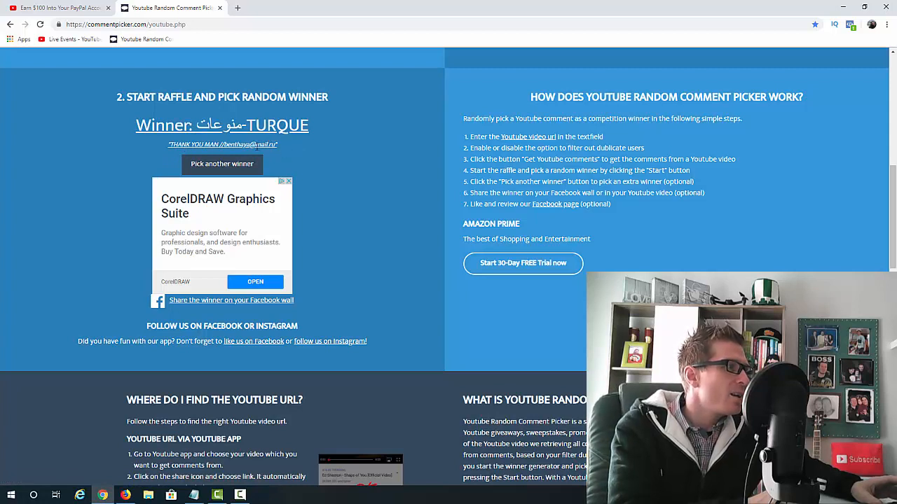
{"action": "mouse_move", "coordinate": [308, 177]}
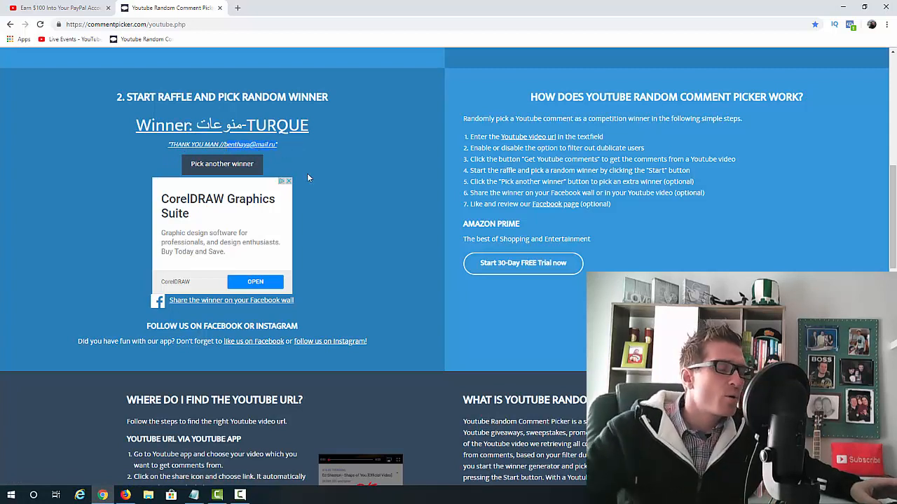